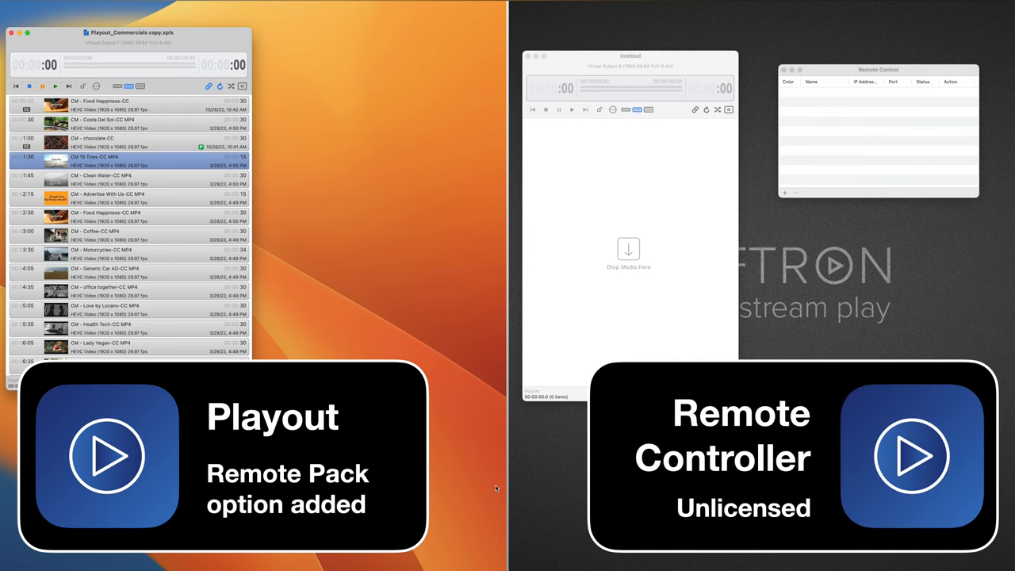
- Set the media folder to _PLAYOUT, use the Local Media Browser, and catalog the folder
{"action": "left_click", "coordinate": [57, 5]}
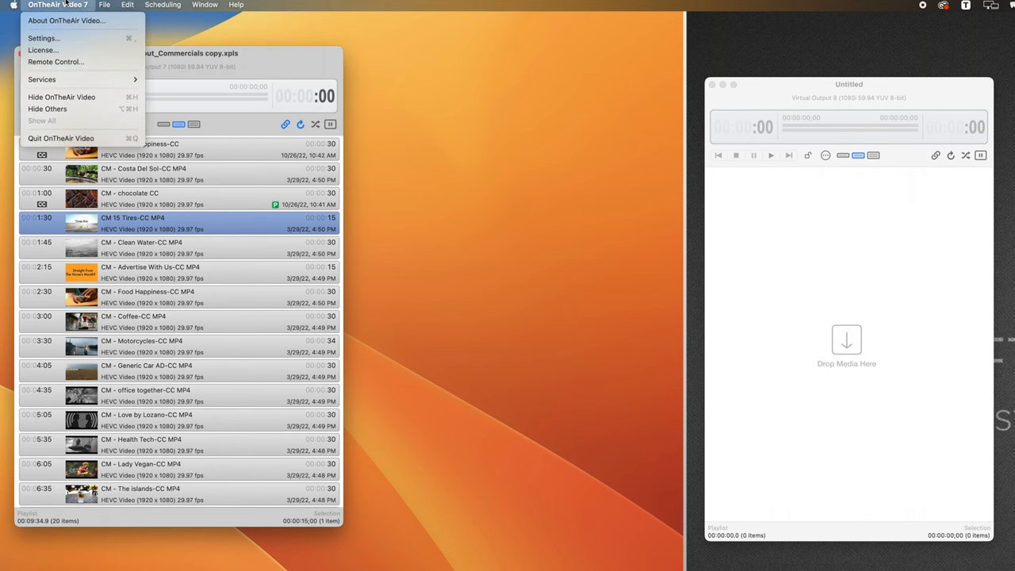
{"action": "left_click", "coordinate": [42, 38]}
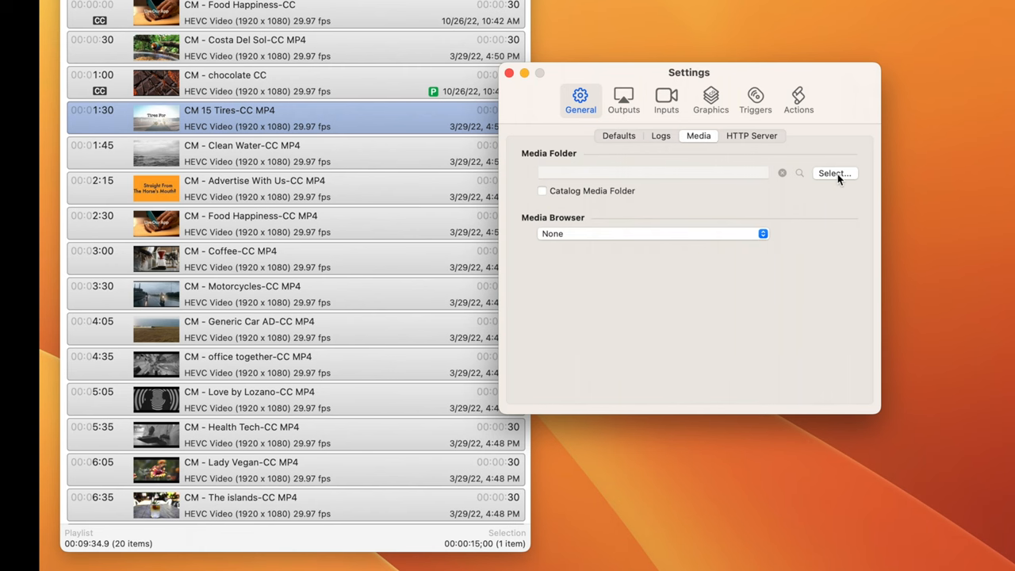
{"action": "left_click", "coordinate": [834, 173]}
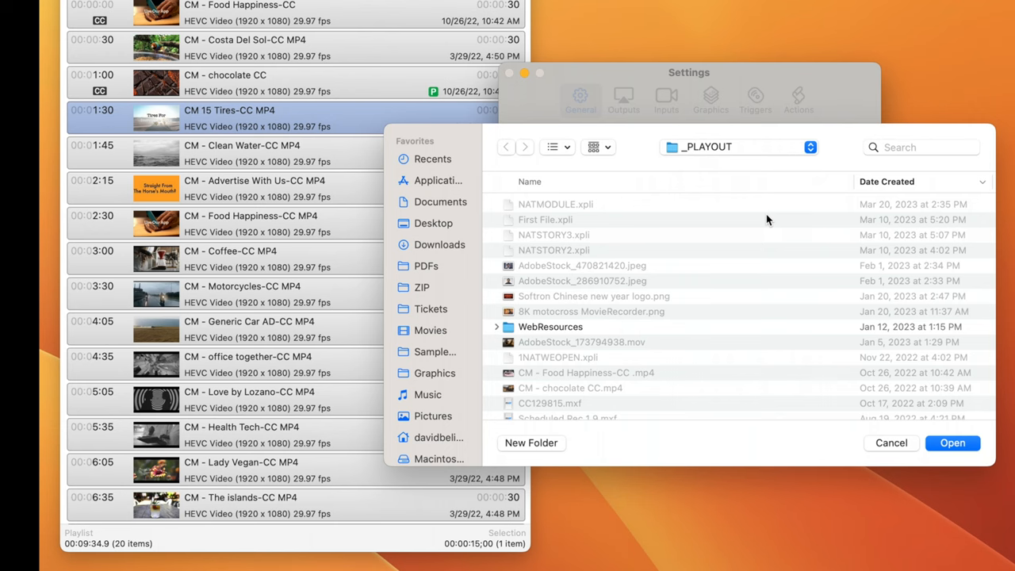
{"action": "mouse_move", "coordinate": [960, 469]}
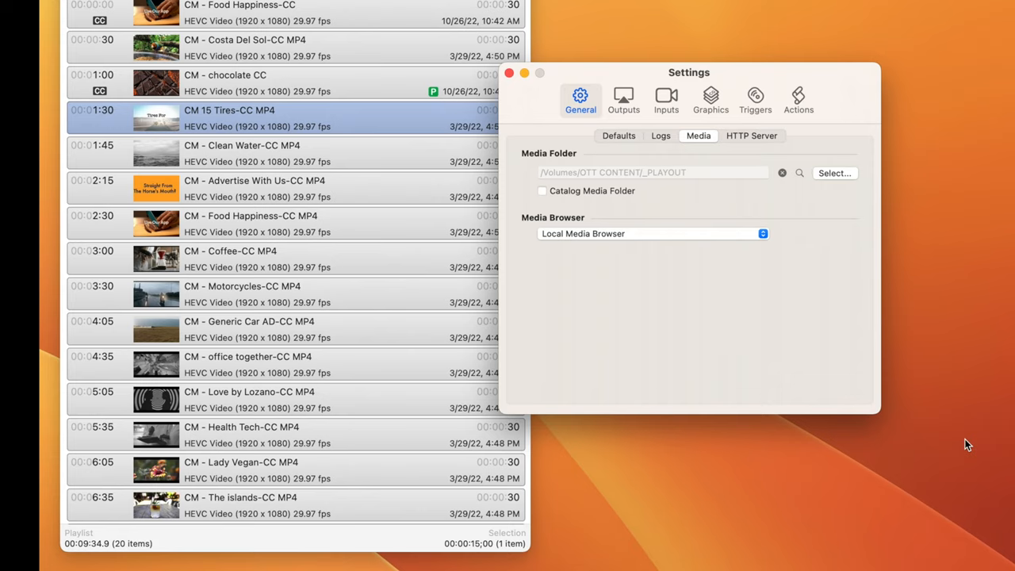
{"action": "mouse_move", "coordinate": [599, 199]}
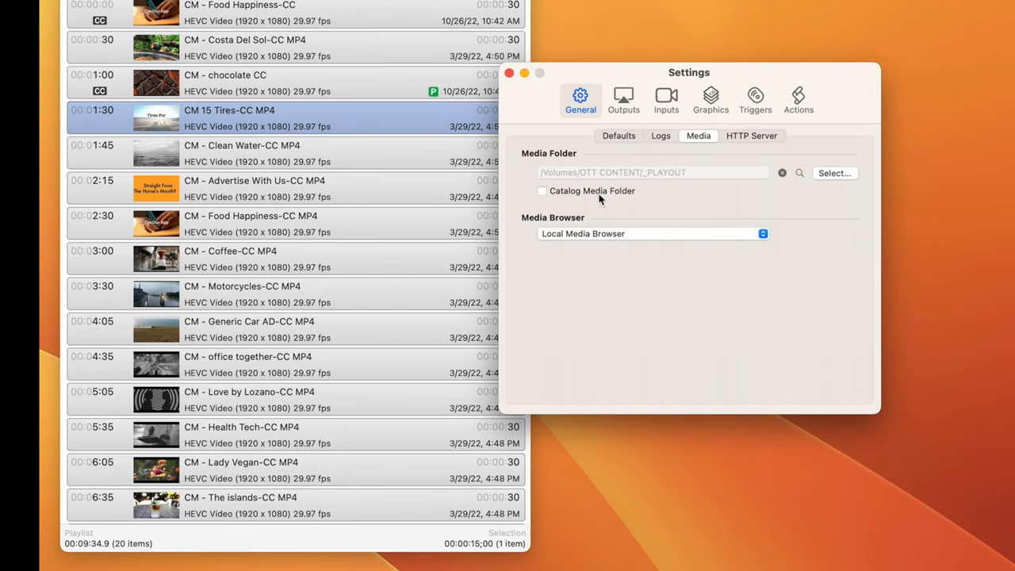
{"action": "left_click", "coordinate": [542, 190]}
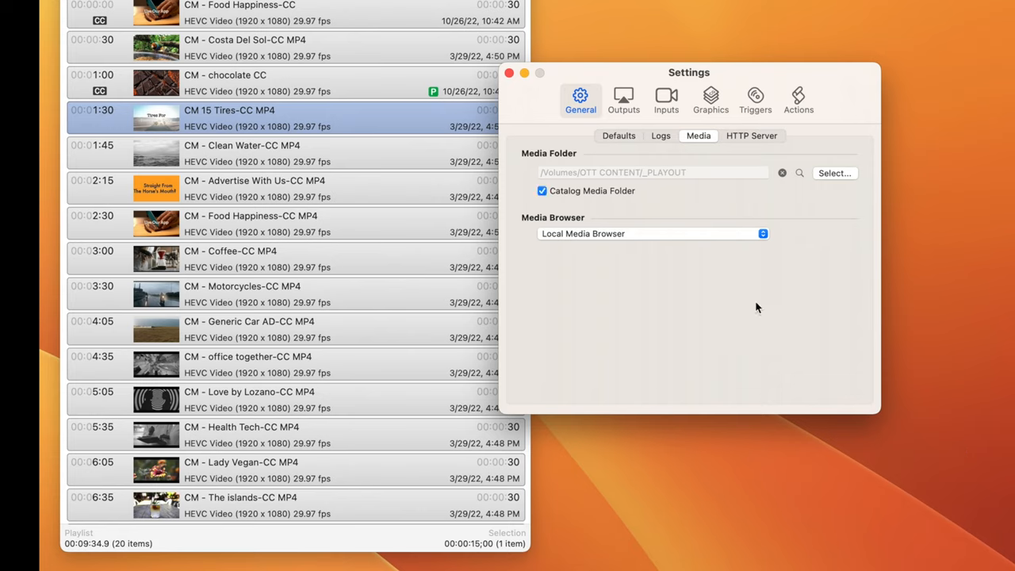
{"action": "mouse_move", "coordinate": [759, 260]}
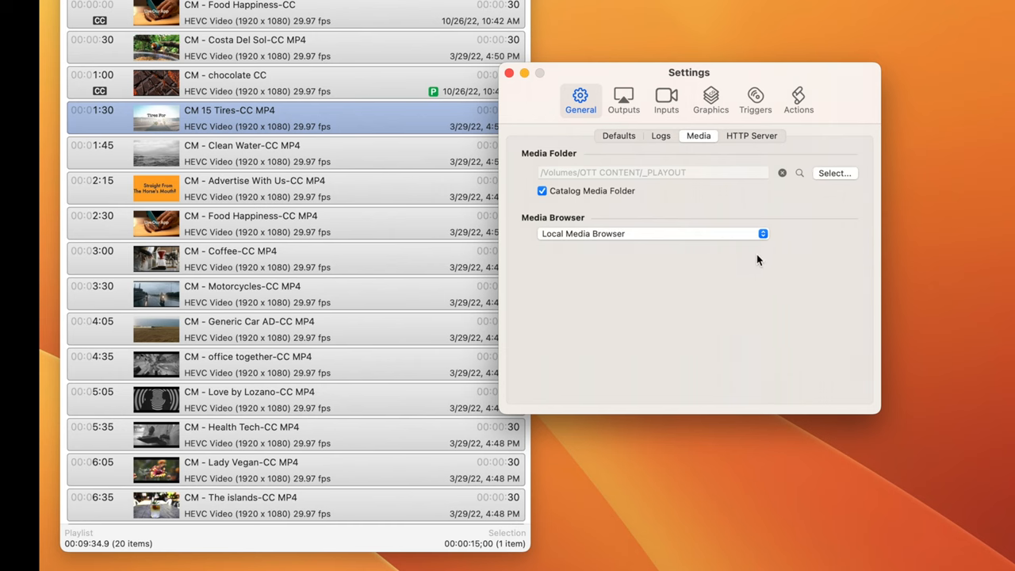
- Enable remote control on the HTTP server (Main Program, port 8087) with authentication required
{"action": "left_click", "coordinate": [752, 135]}
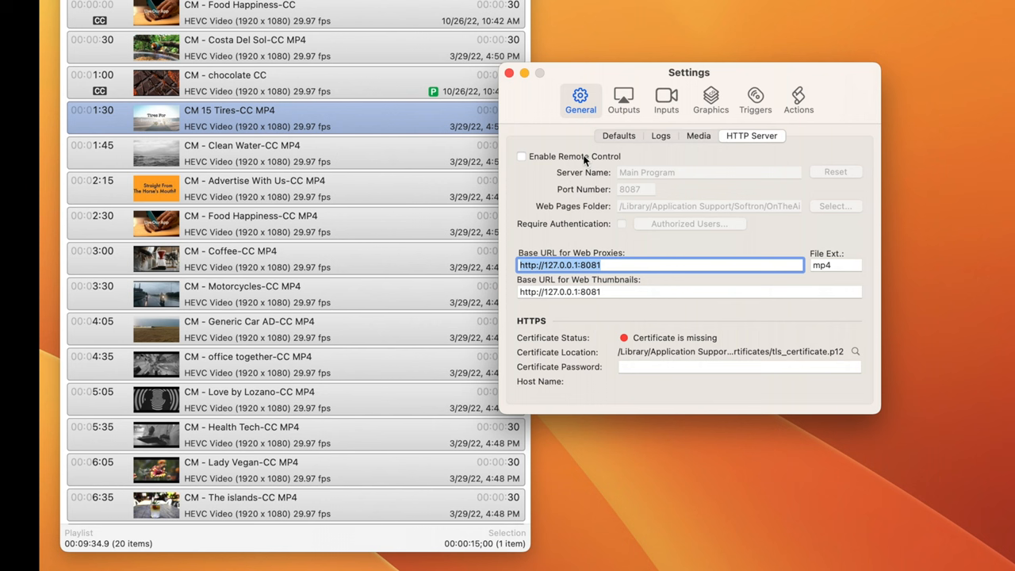
{"action": "left_click", "coordinate": [521, 156]}
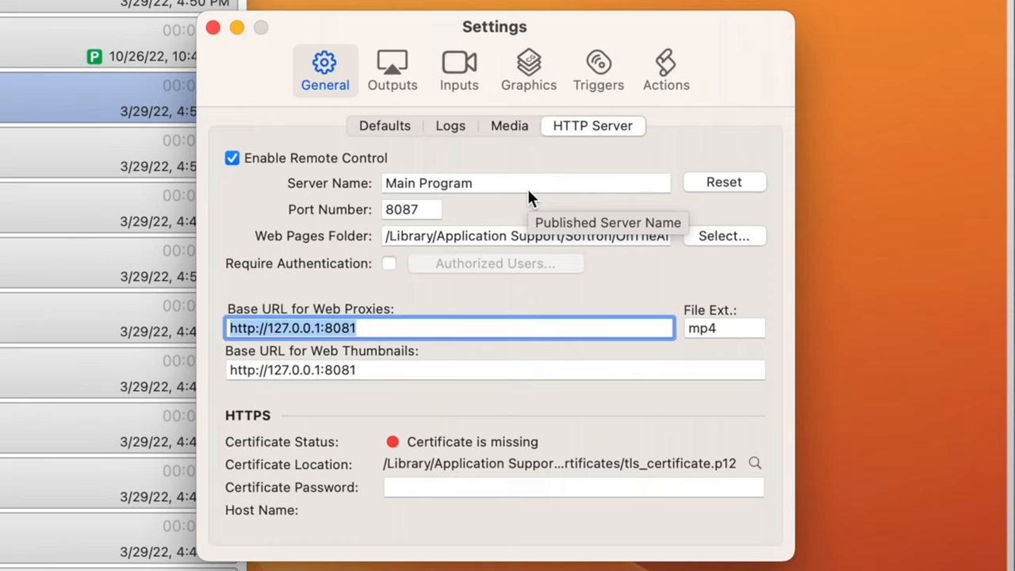
{"action": "mouse_move", "coordinate": [402, 270]}
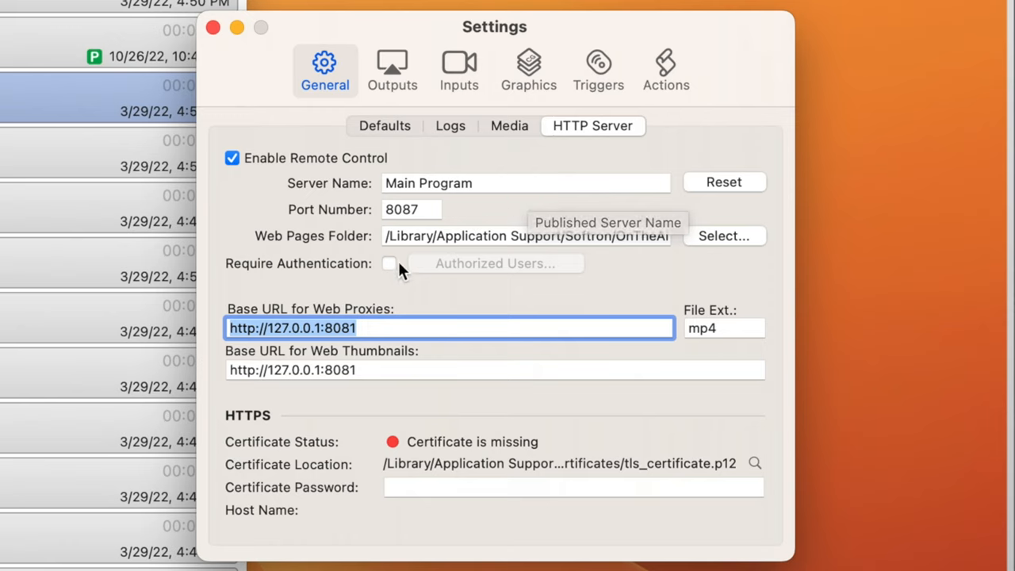
{"action": "mouse_move", "coordinate": [394, 283]}
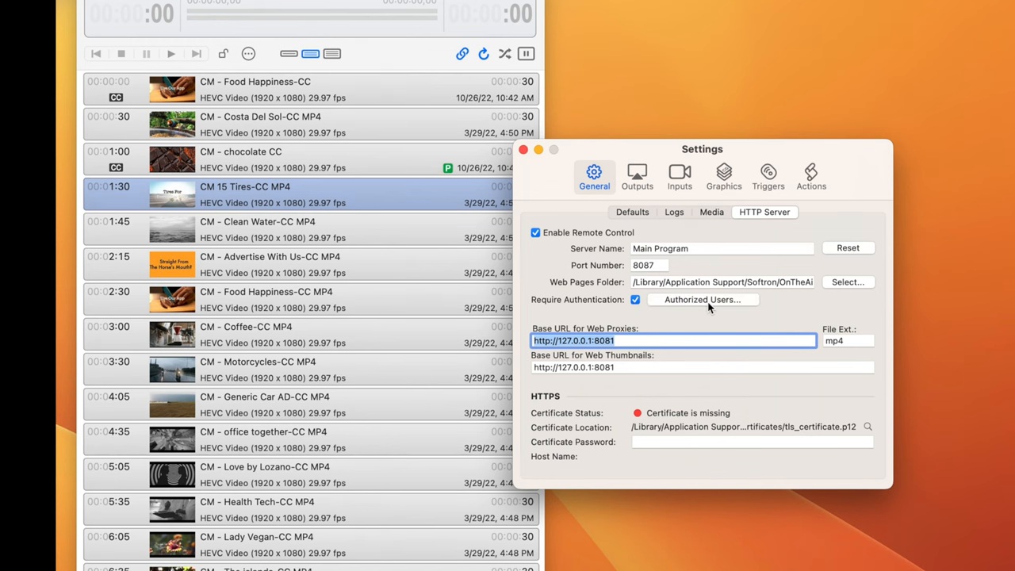
- Add a new authorized user named 'admin'
{"action": "left_click", "coordinate": [703, 299]}
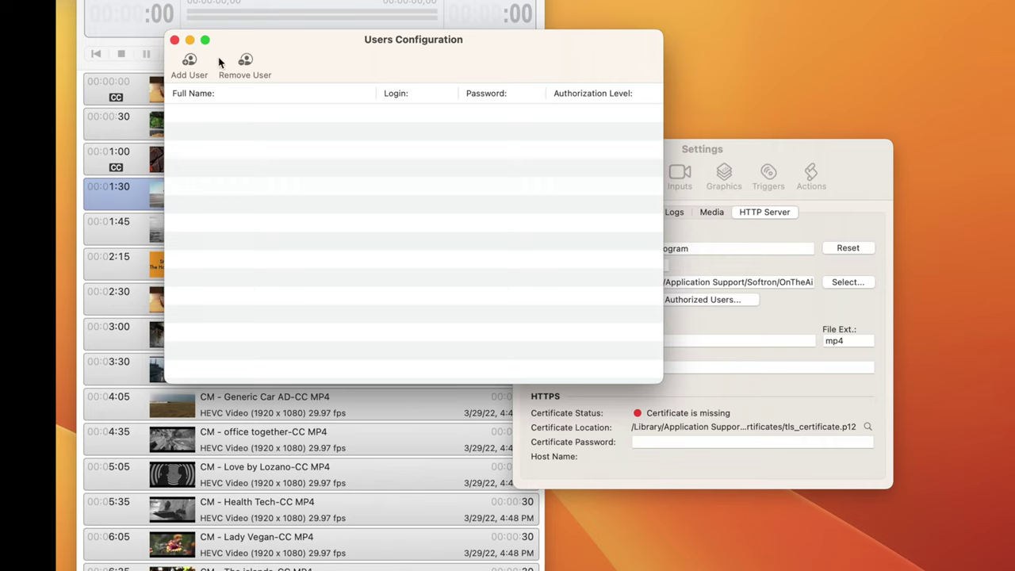
{"action": "left_click", "coordinate": [189, 62]}
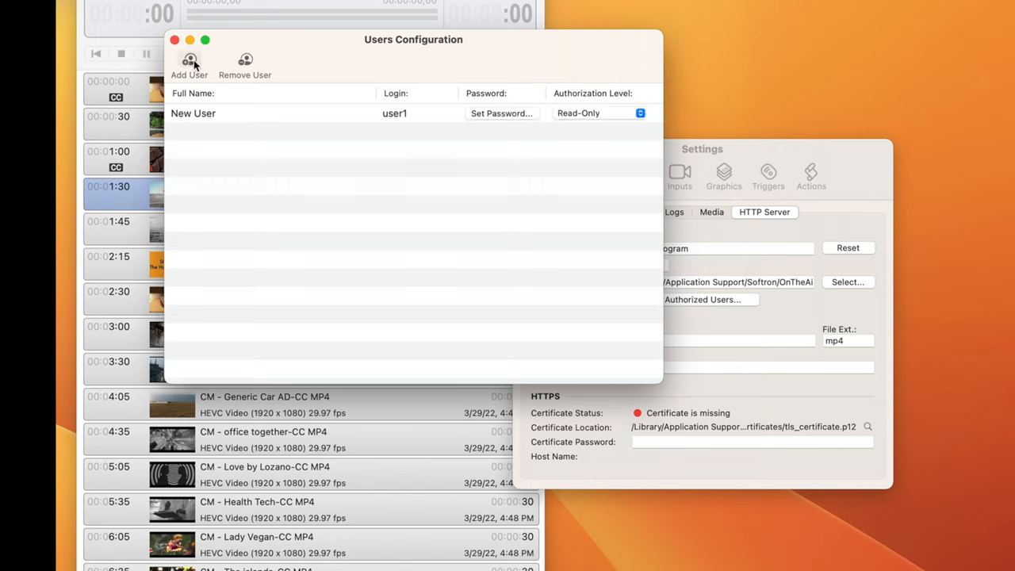
{"action": "left_click", "coordinate": [222, 113]}
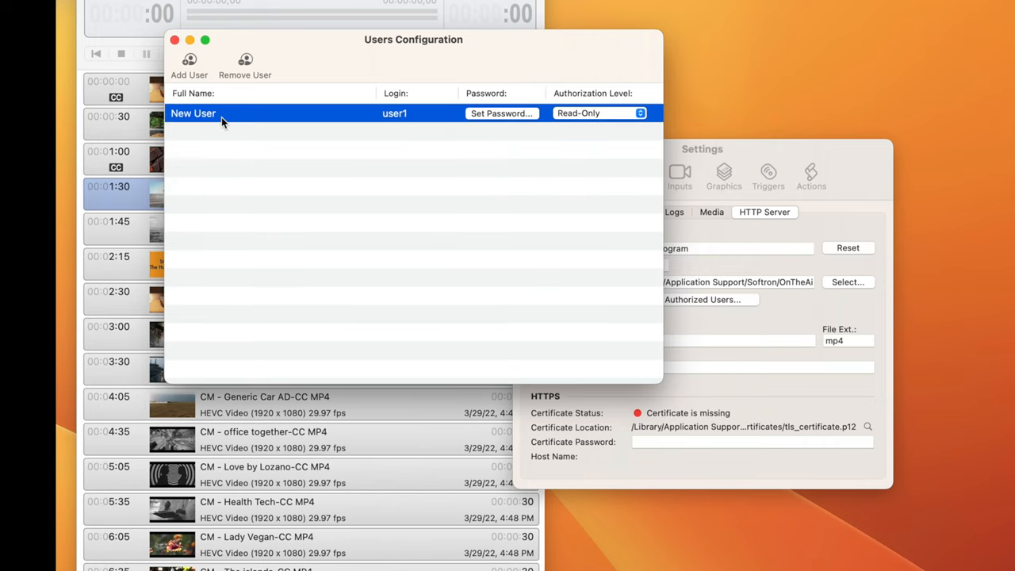
{"action": "type", "text": "admin"}
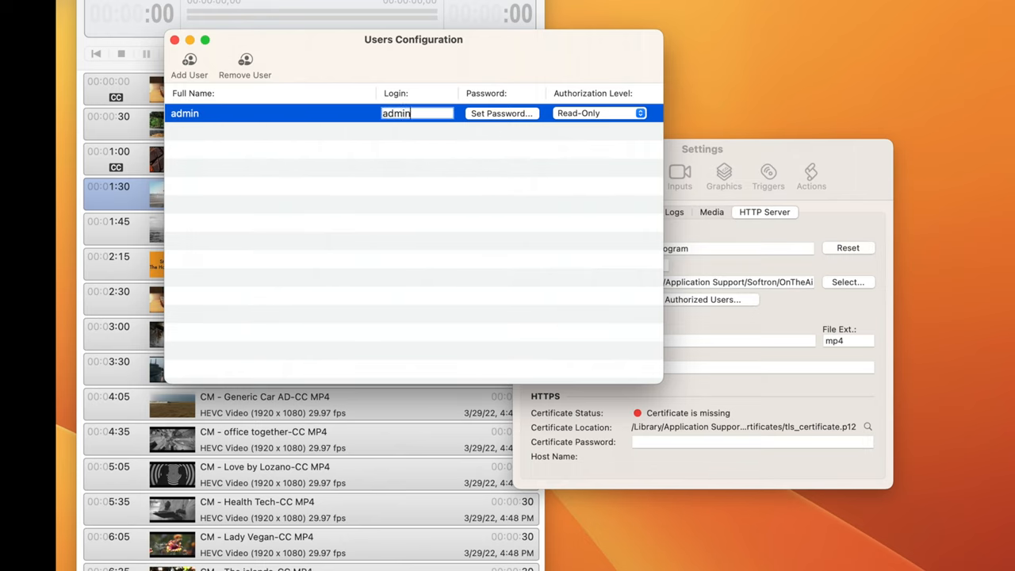
- Give the admin user a password and Full Access authorization
{"action": "left_click", "coordinate": [502, 113]}
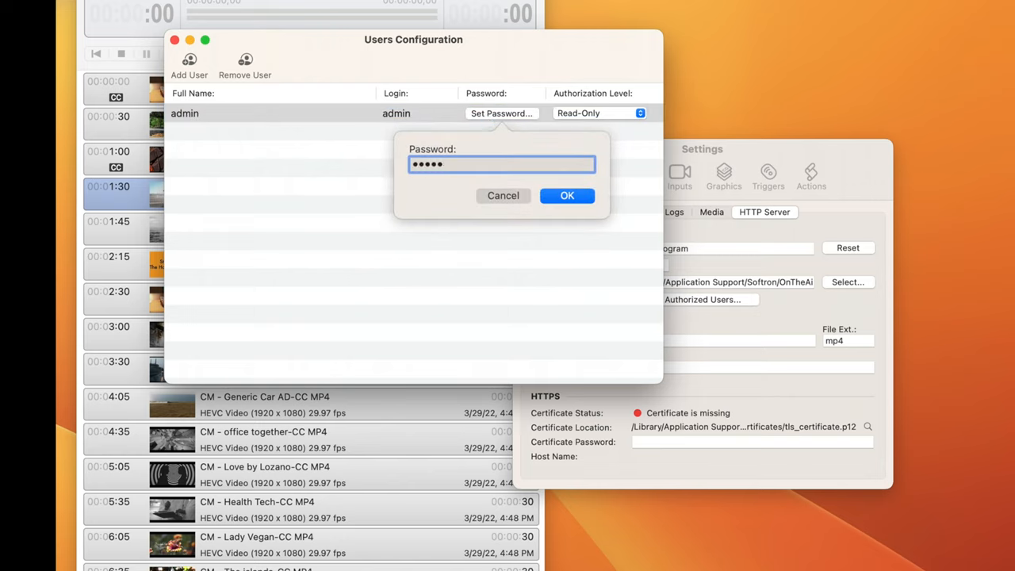
{"action": "left_click", "coordinate": [566, 195]}
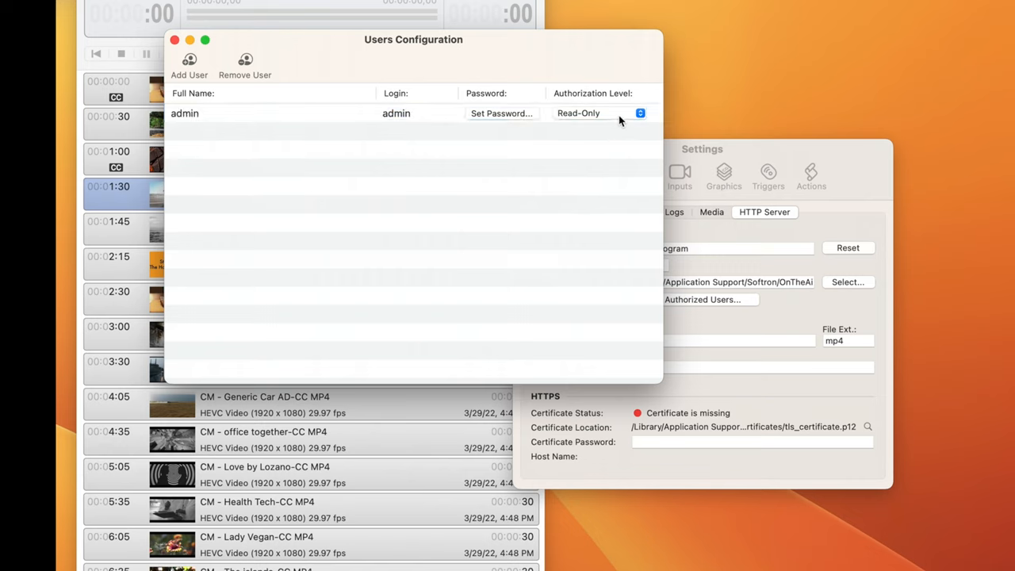
{"action": "left_click", "coordinate": [641, 113]}
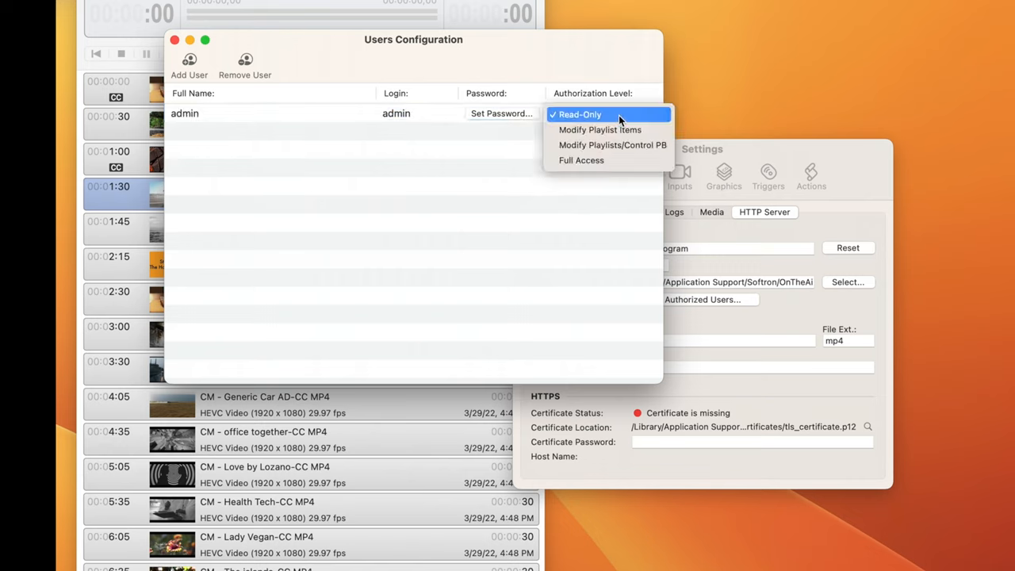
{"action": "left_click", "coordinate": [580, 160]}
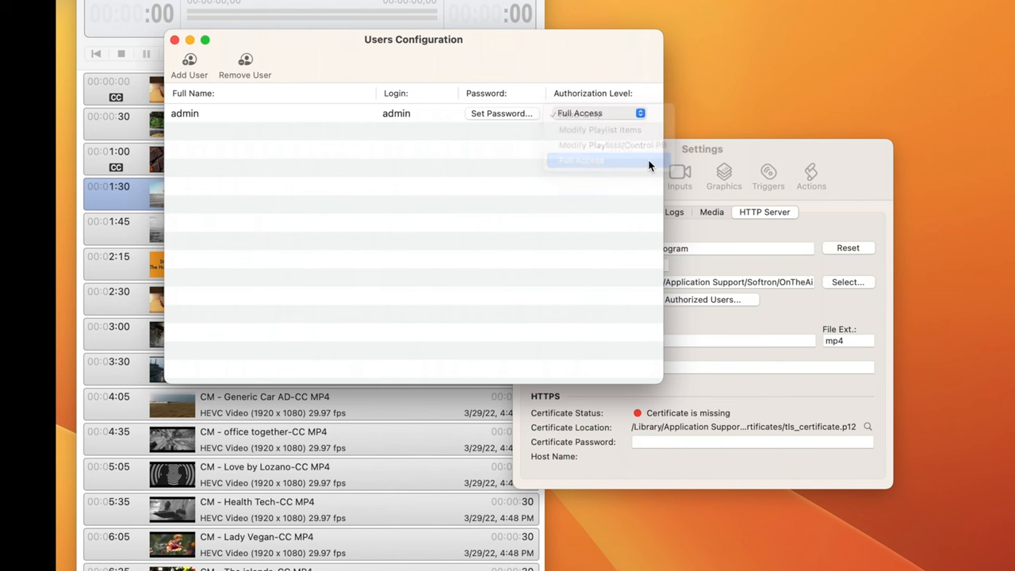
{"action": "left_click", "coordinate": [583, 160]}
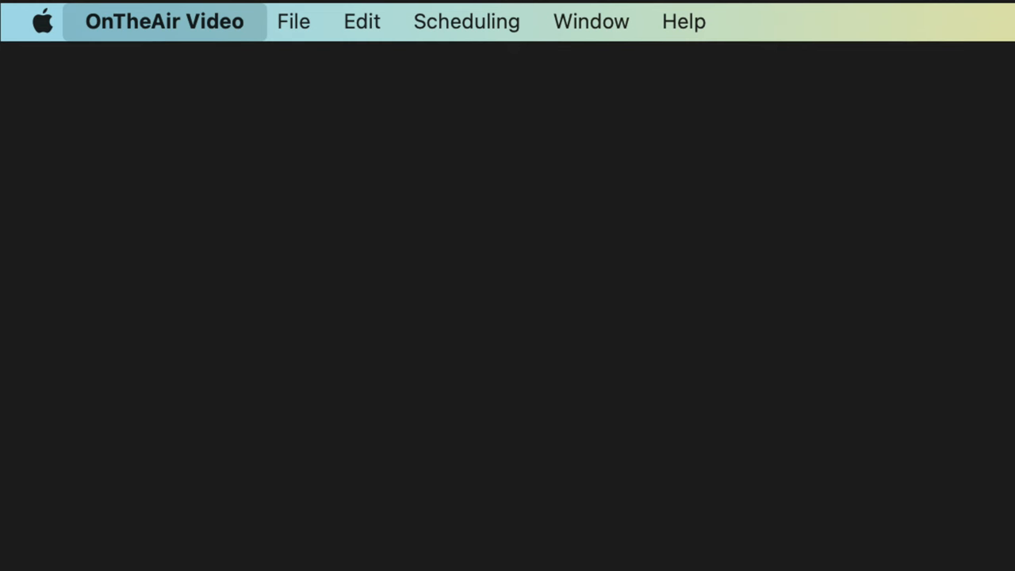
- Add Main Program (127.0.0.1, port 8087) to the Remote Control list with a red tag
{"action": "left_click", "coordinate": [162, 20]}
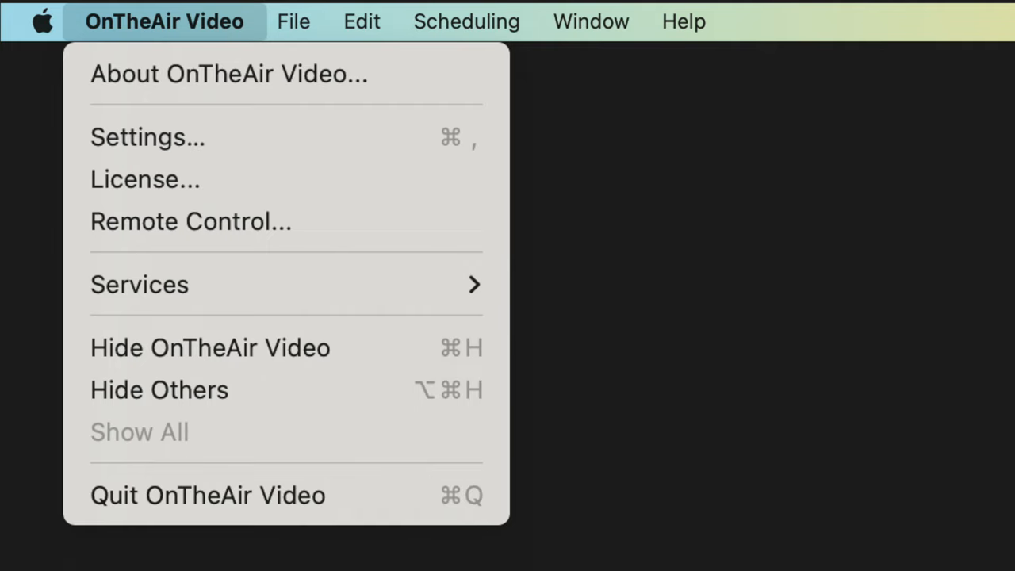
{"action": "left_click", "coordinate": [189, 222]}
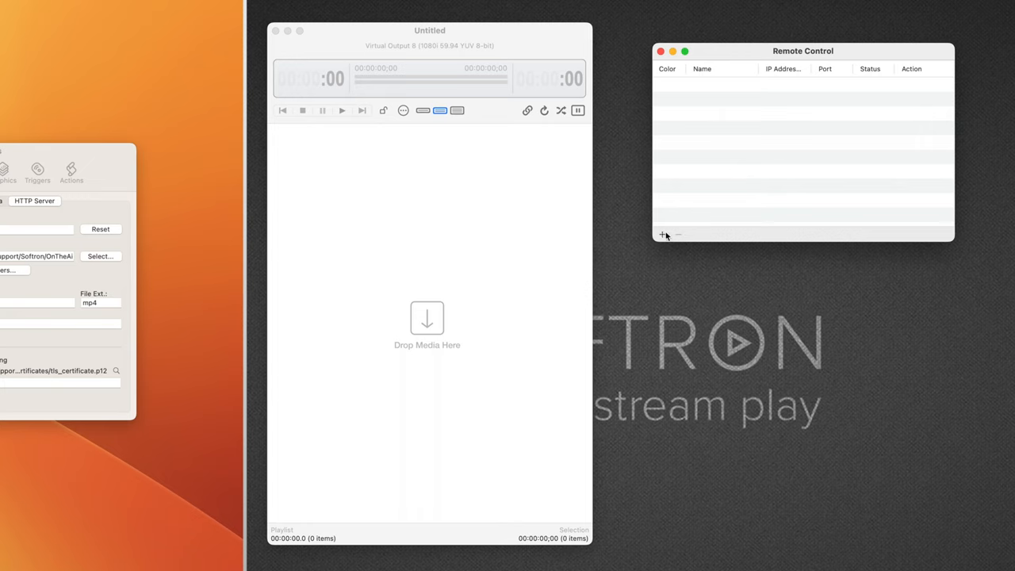
{"action": "left_click", "coordinate": [662, 235]}
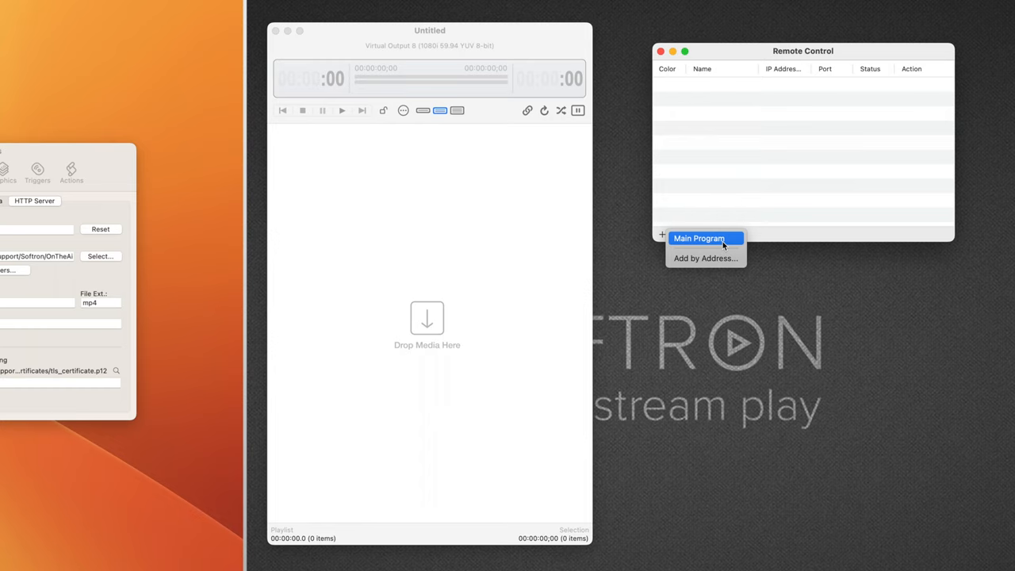
{"action": "left_click", "coordinate": [704, 238]}
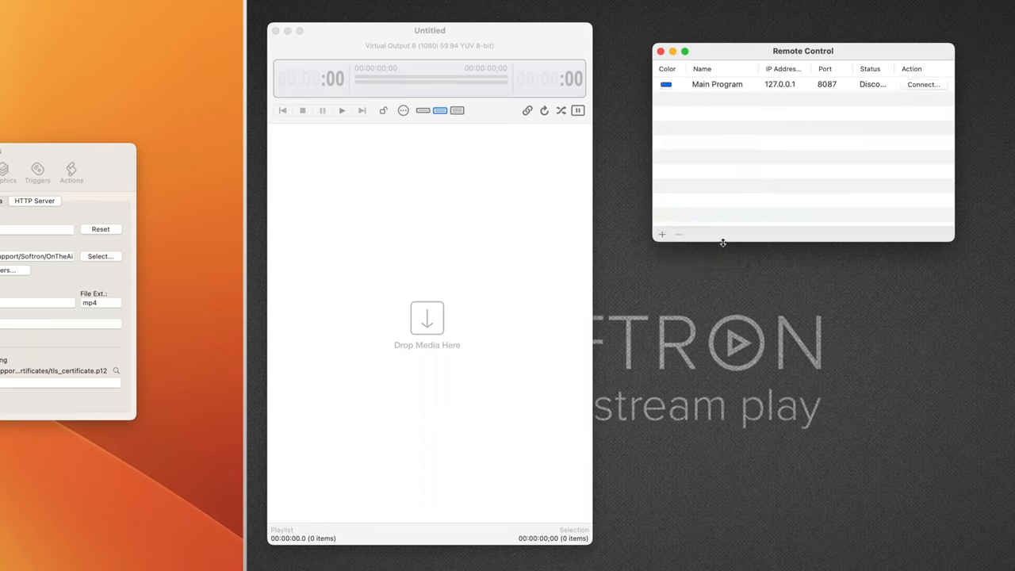
{"action": "mouse_move", "coordinate": [669, 102]}
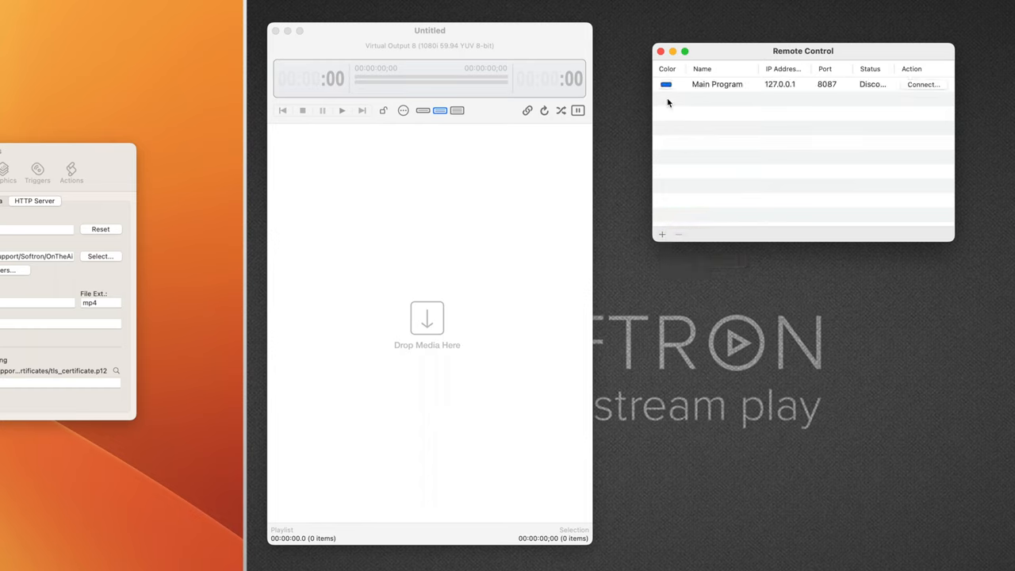
{"action": "left_click", "coordinate": [667, 84]}
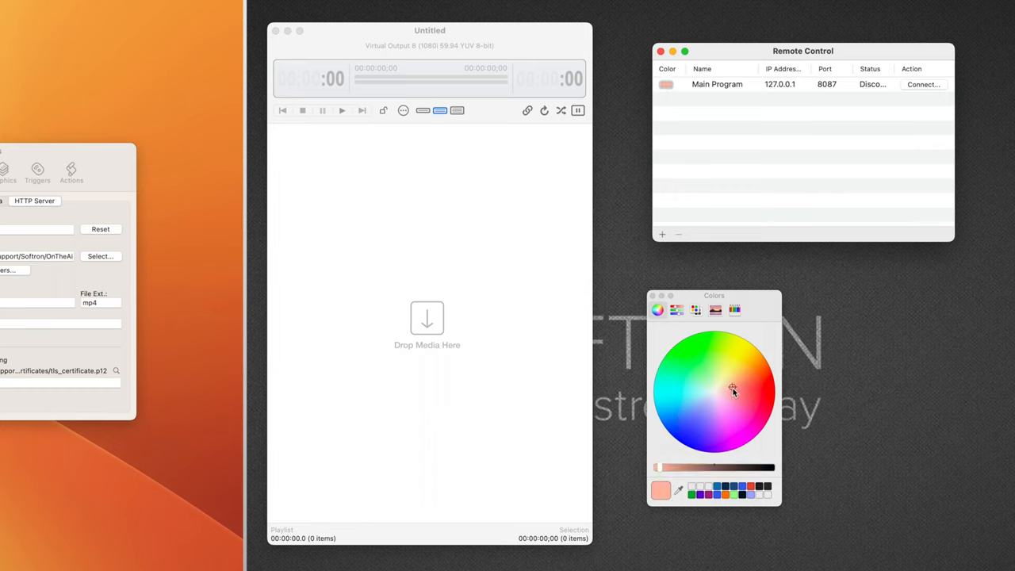
{"action": "left_click", "coordinate": [747, 392]}
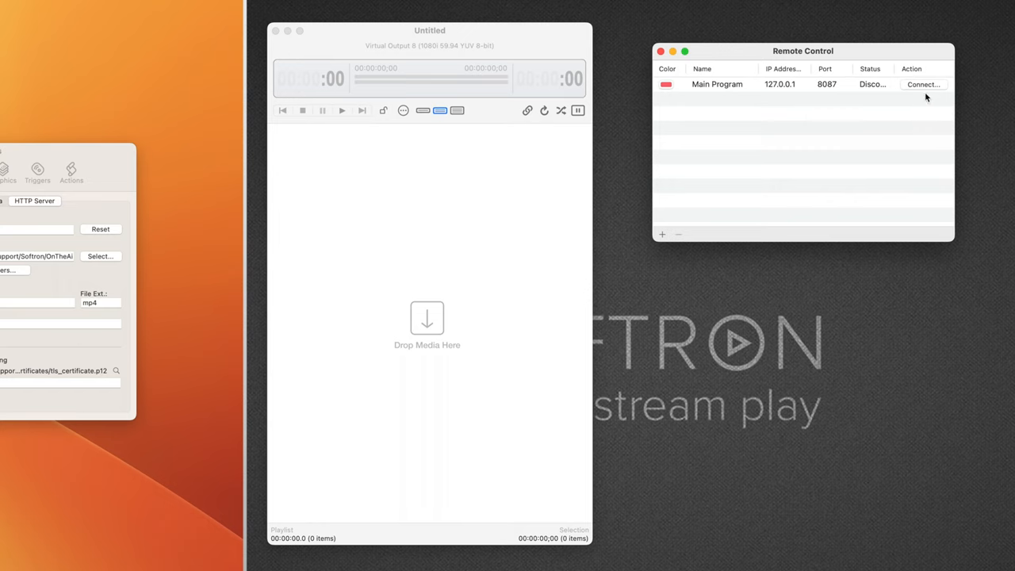
- Connect to Main Program as admin with Playback Control access
{"action": "left_click", "coordinate": [923, 85]}
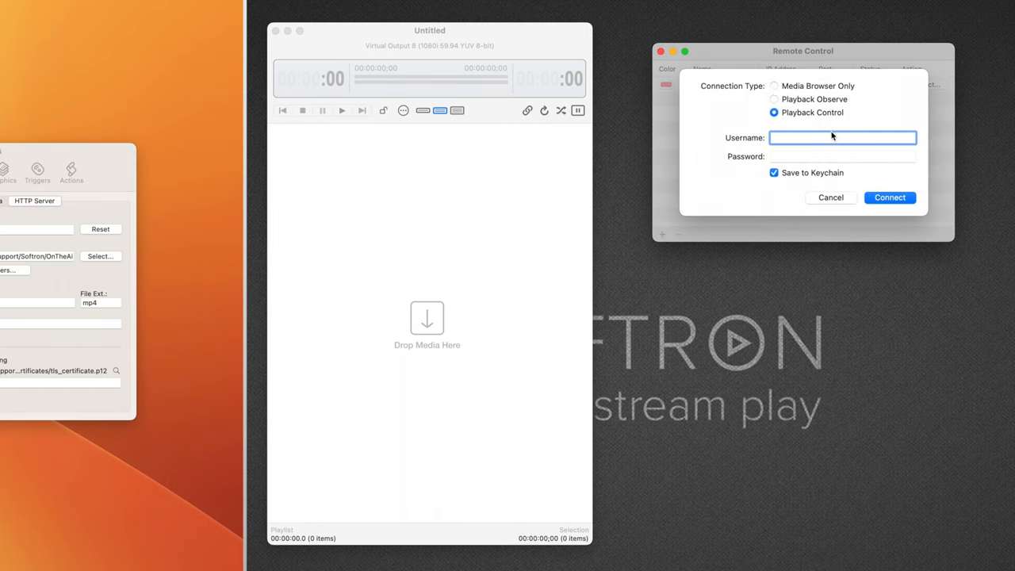
{"action": "type", "text": "admin"}
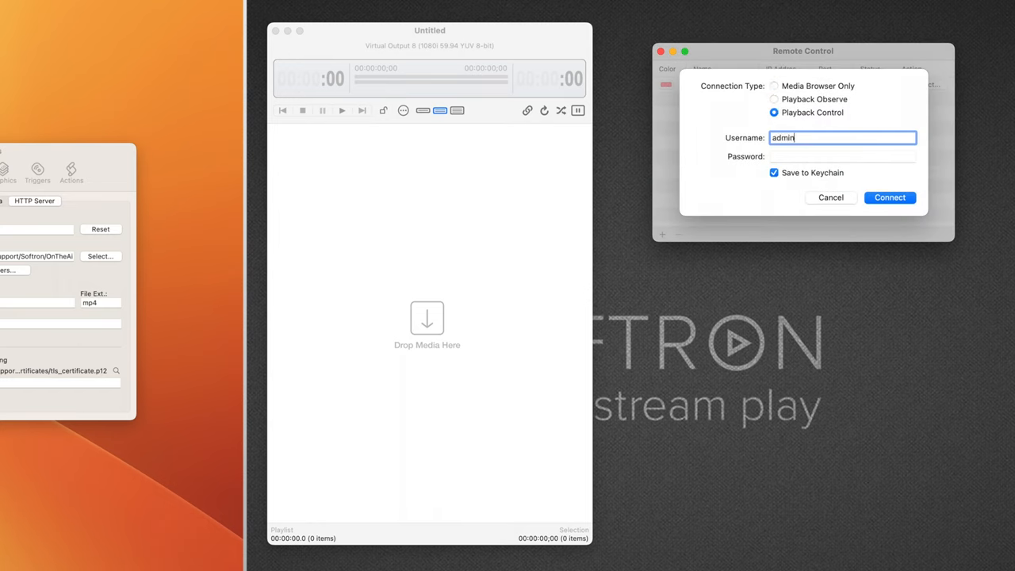
{"action": "type", "text": "•••••"}
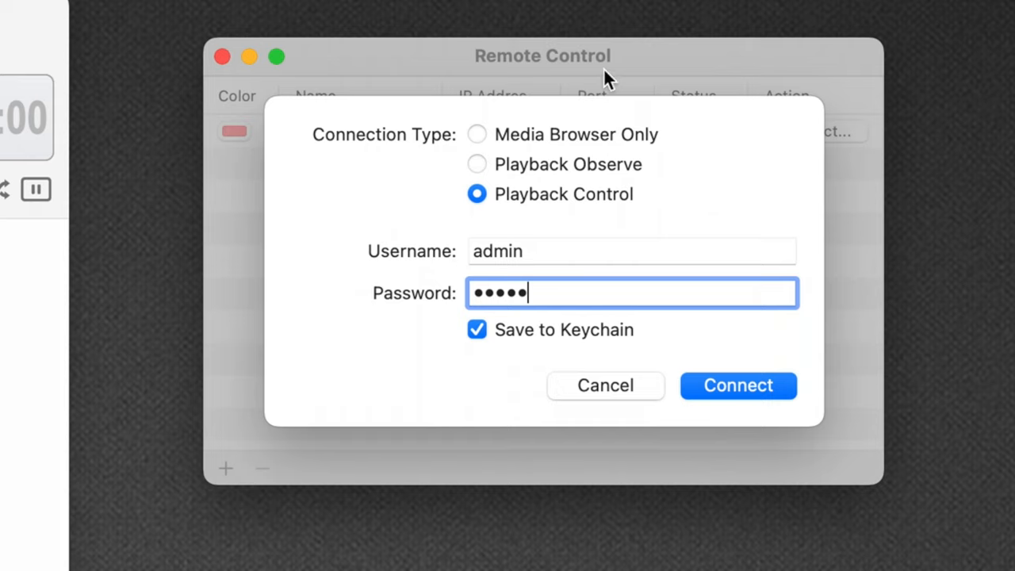
{"action": "left_click", "coordinate": [477, 164]}
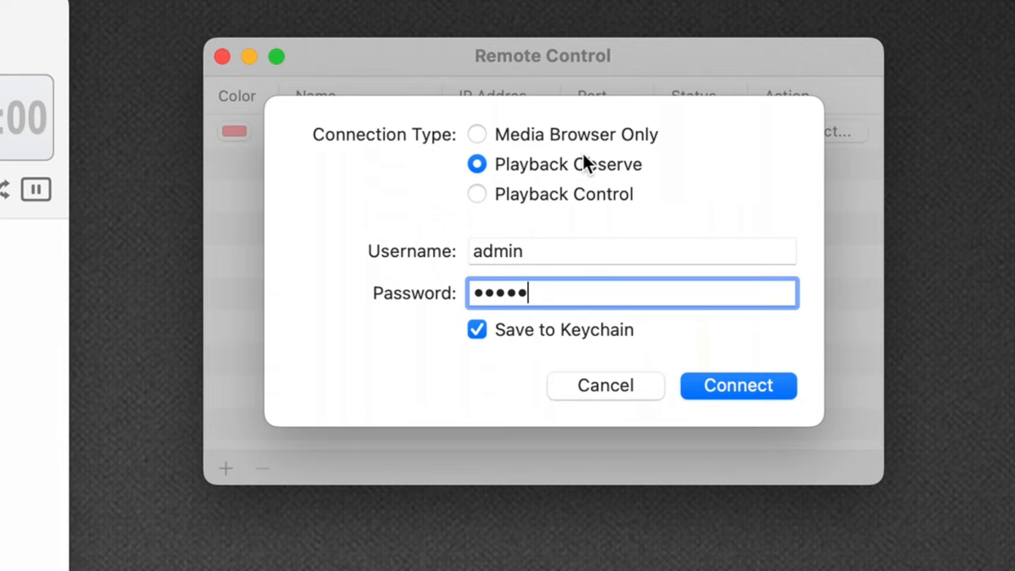
{"action": "left_click", "coordinate": [476, 194]}
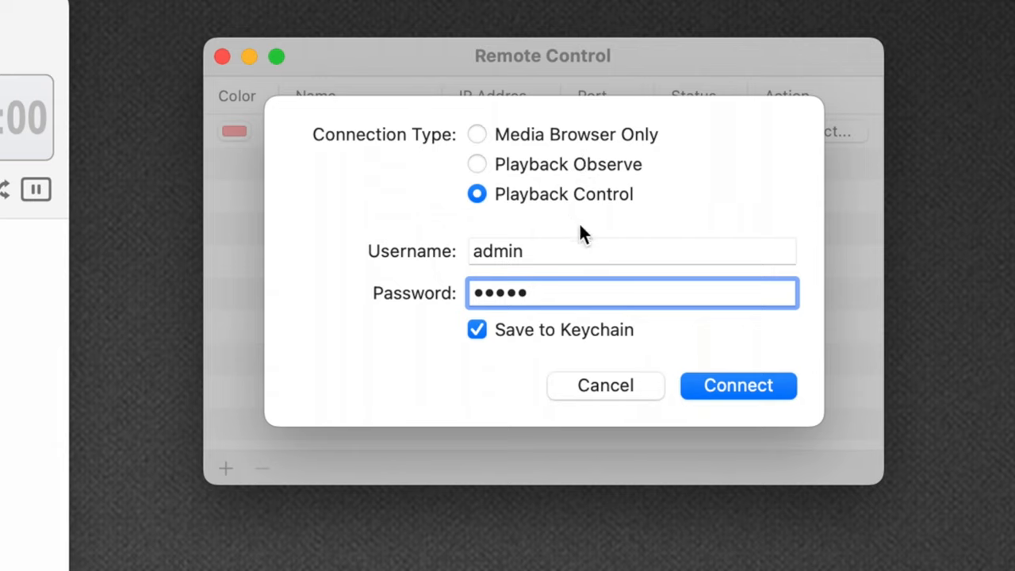
{"action": "left_click", "coordinate": [738, 385]}
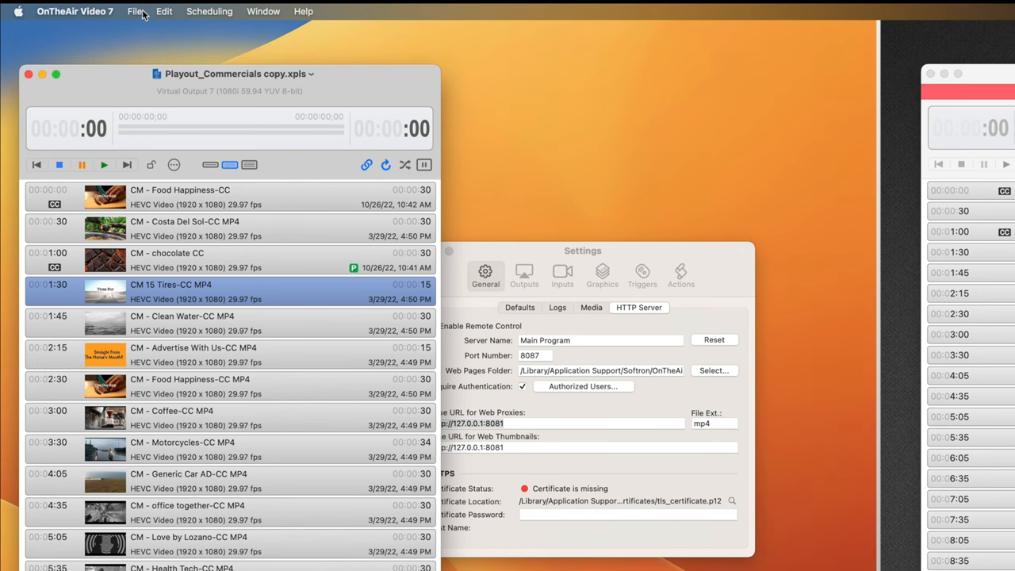
- Create a new playlist of three commercials and save it into _PLAYOUT
{"action": "left_click", "coordinate": [135, 11]}
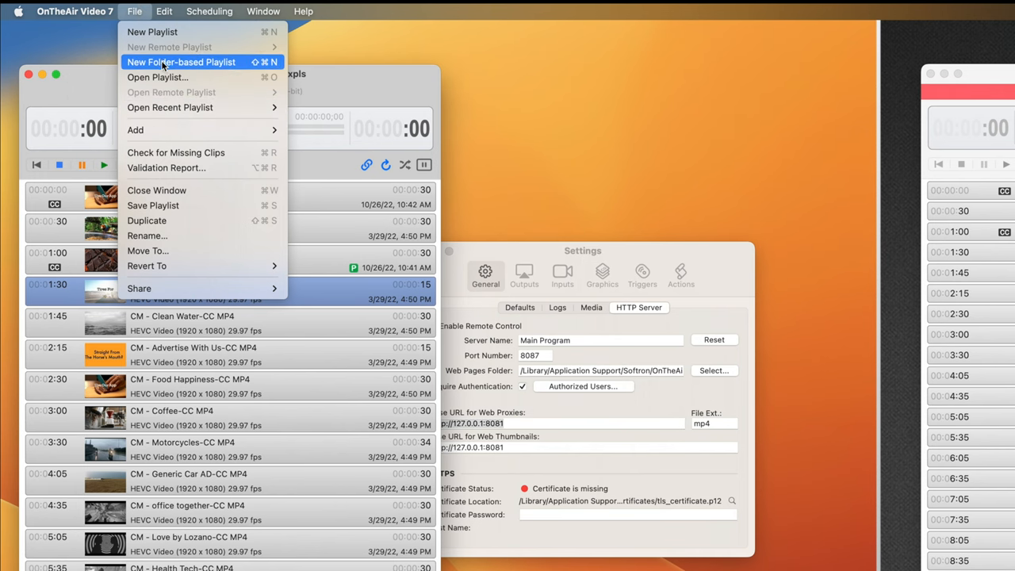
{"action": "left_click", "coordinate": [181, 62]}
{"action": "type", "text": "New P"}
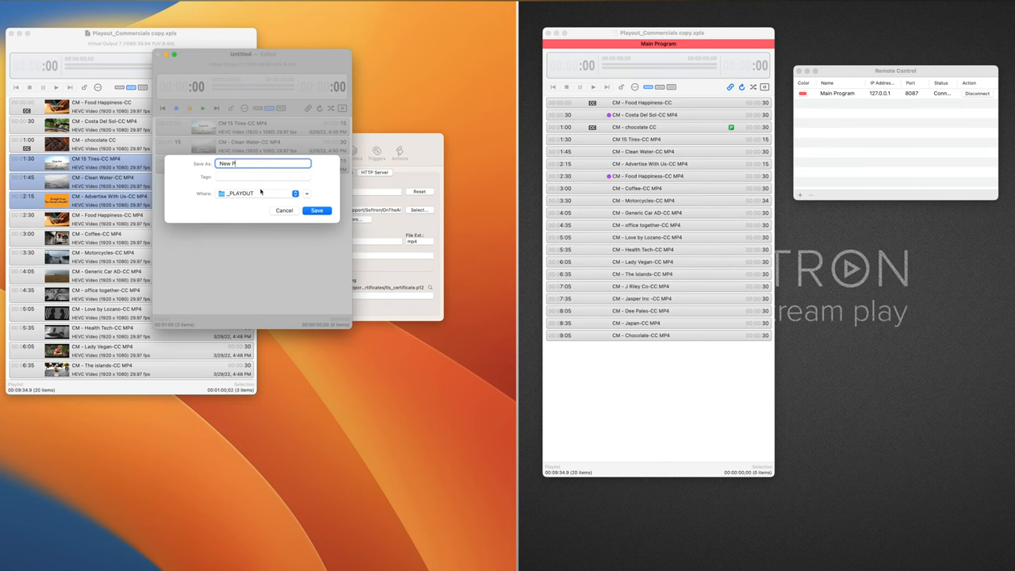
{"action": "left_click", "coordinate": [316, 210]}
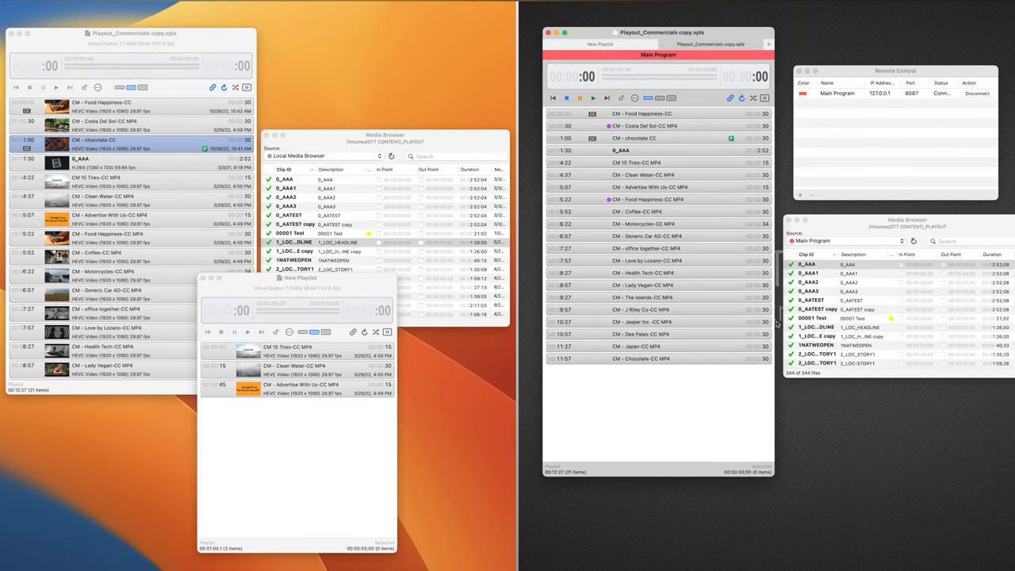
- Add clip 0_AAA to Main Program's Playout_Commercials playlist and start playback remotely
{"action": "left_click", "coordinate": [642, 223]}
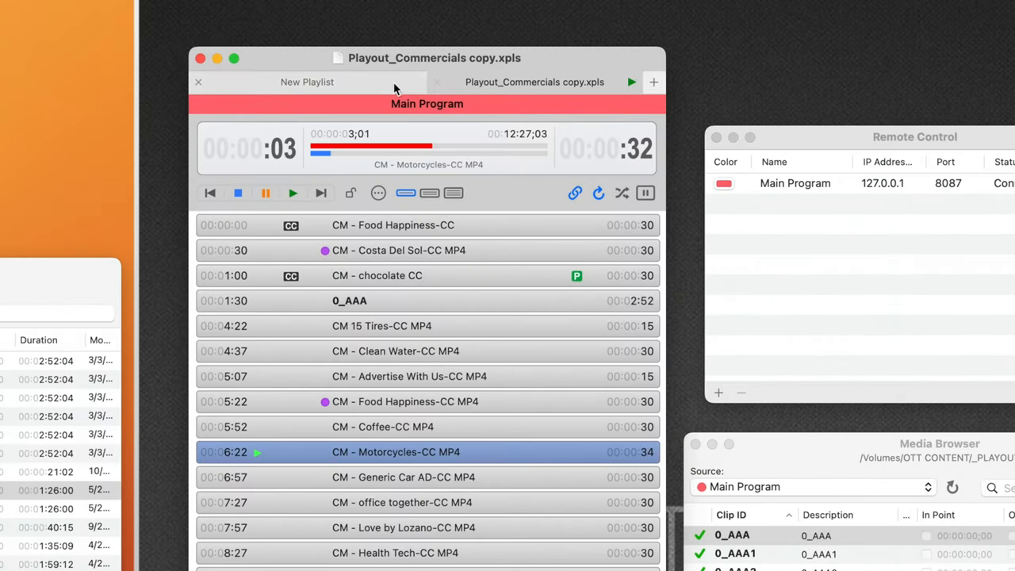
{"action": "left_click", "coordinate": [306, 82]}
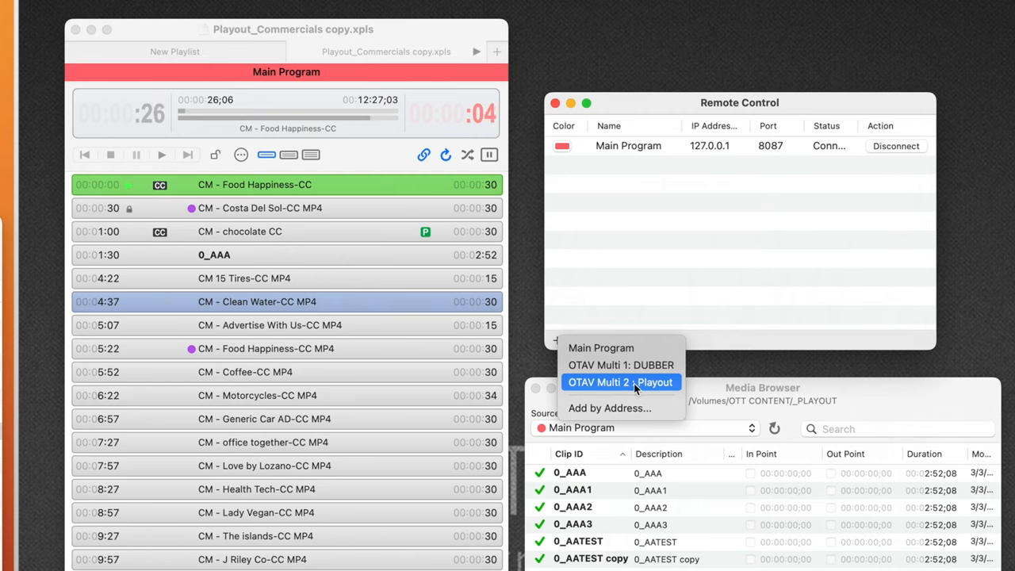
- Add OTAV Multi 2: Playout (port 8082) and connect as admin with Playback Control
{"action": "left_click", "coordinate": [621, 383]}
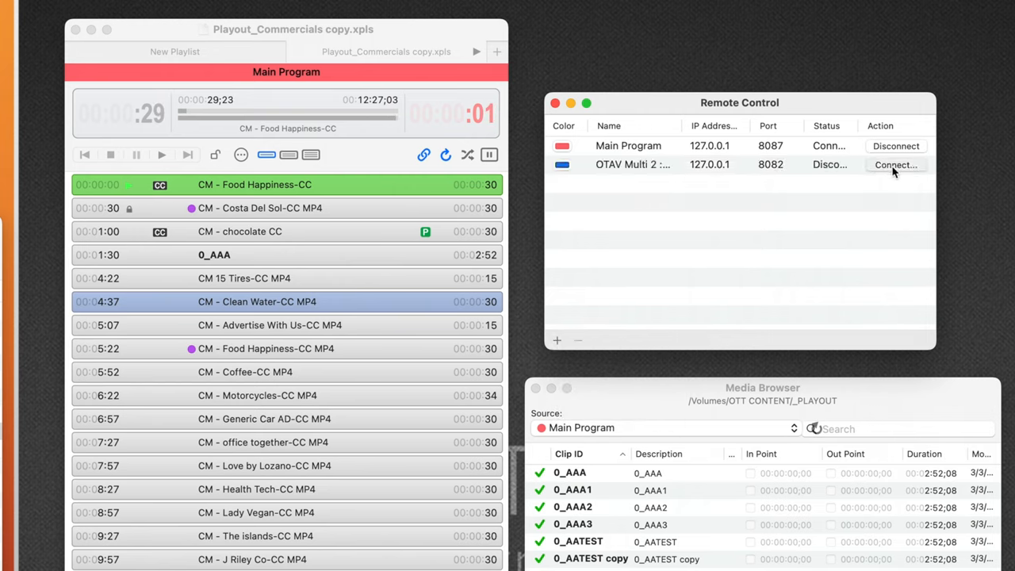
{"action": "left_click", "coordinate": [895, 165]}
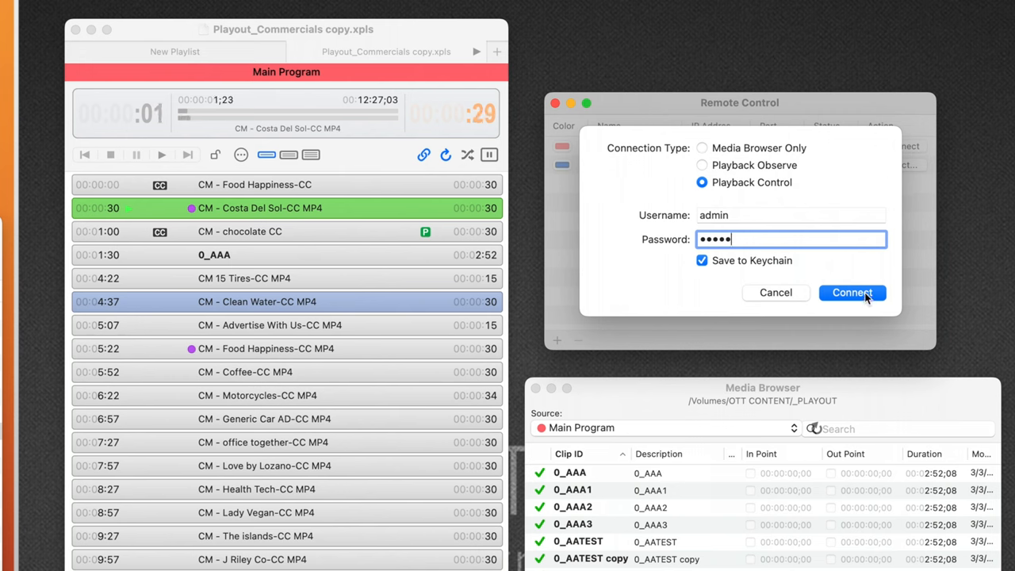
{"action": "left_click", "coordinate": [852, 292]}
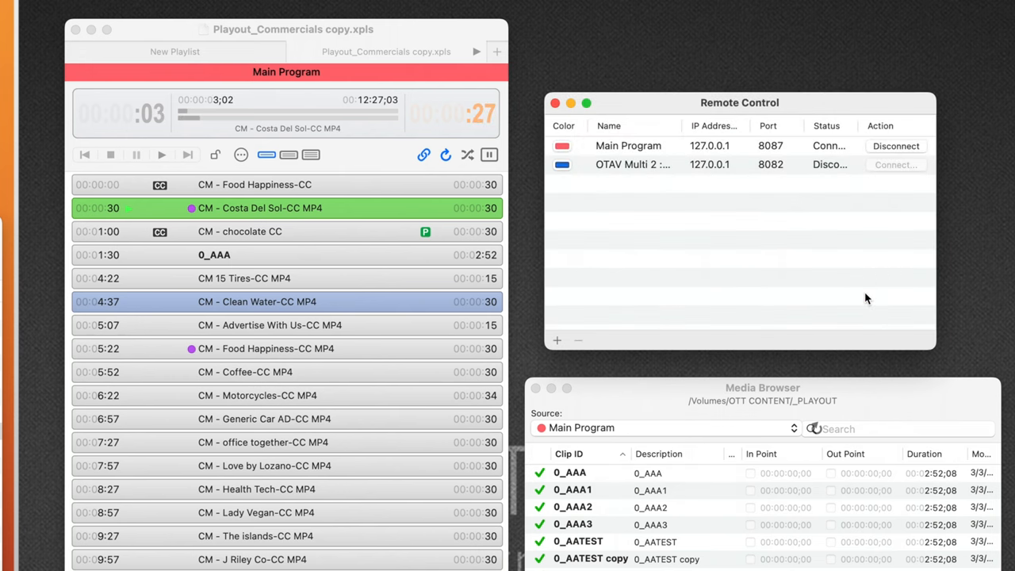